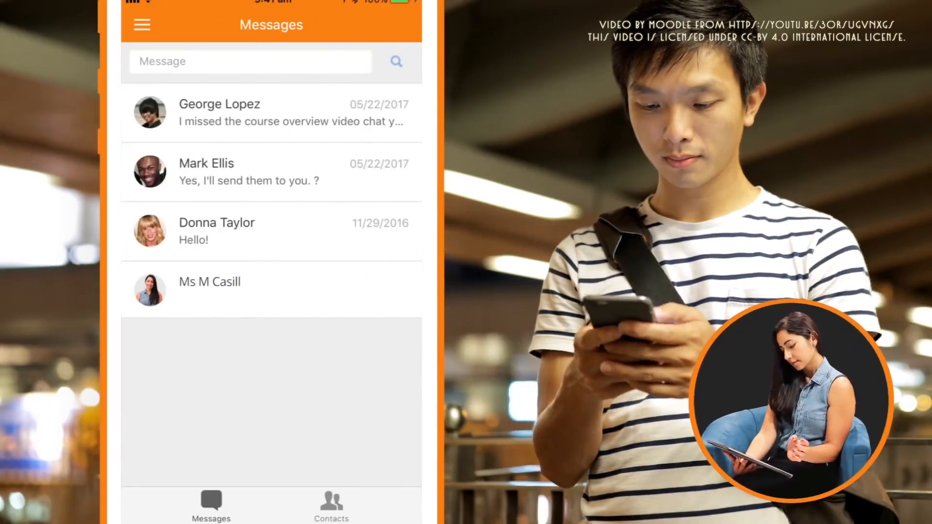
# Step: Scroll past the study schedule and grading breakdown to the orientation YouTube video
pyautogui.click(210, 282)
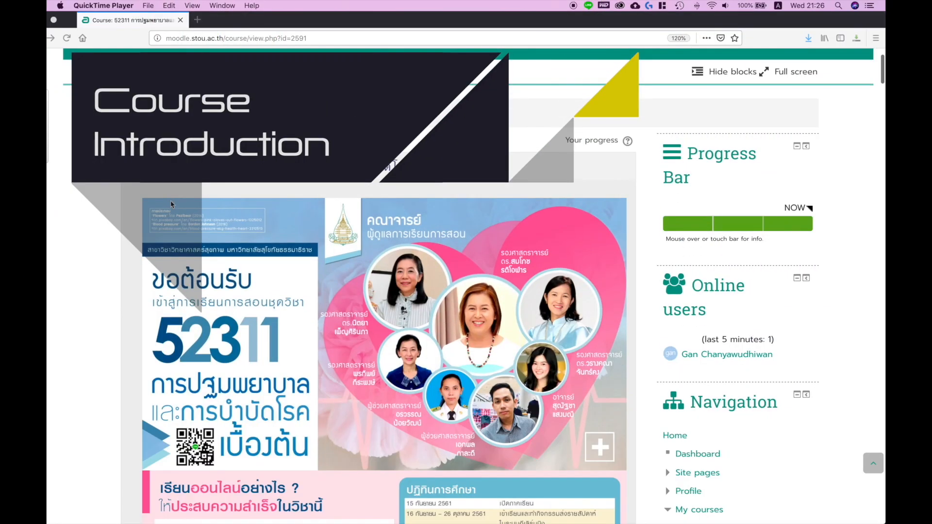
pyautogui.scroll(-3)
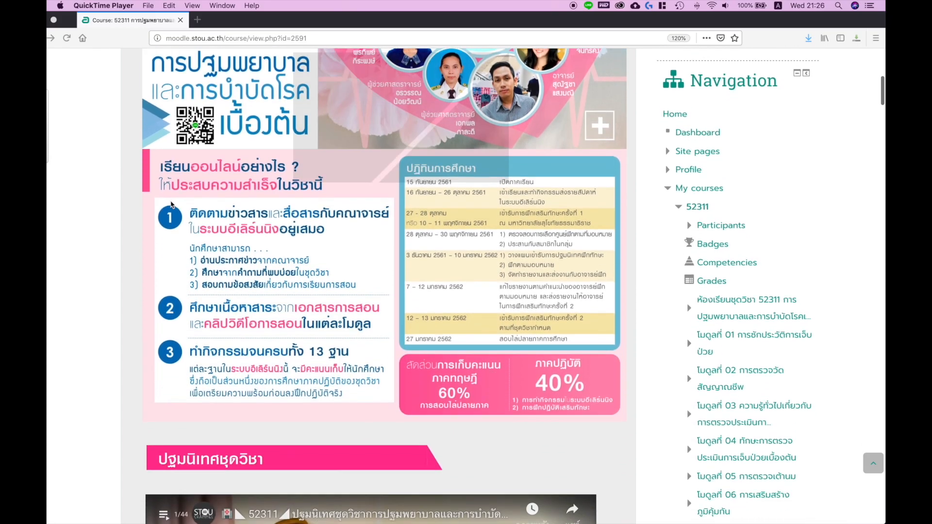
pyautogui.scroll(-3)
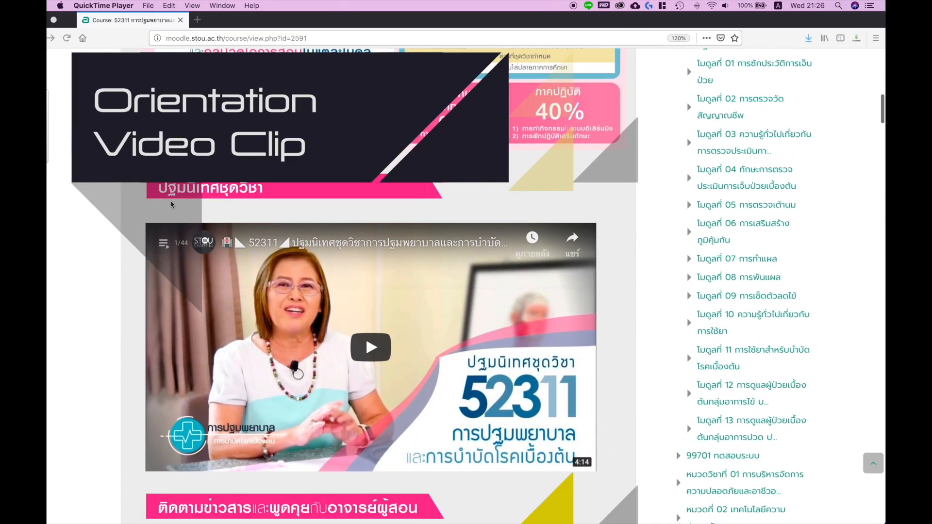